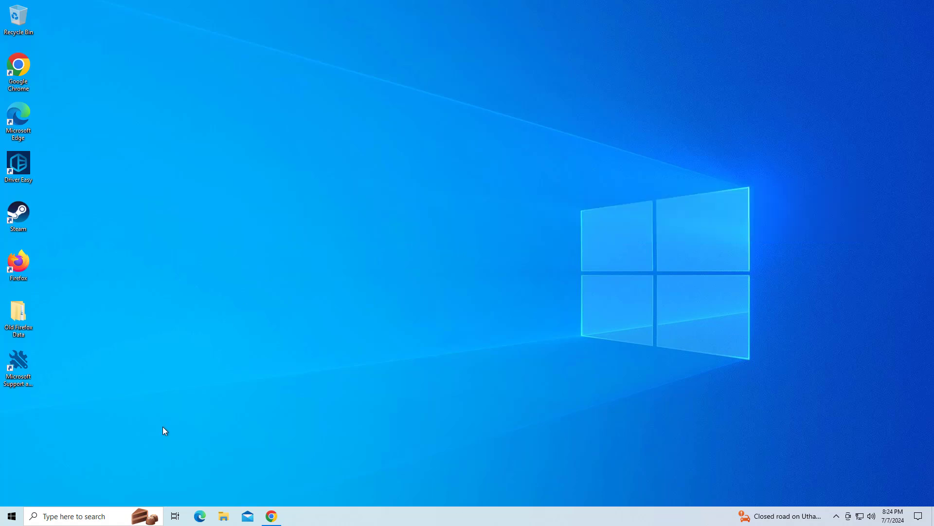
Step: Begin navigating from the Start area toward the Settings troubleshooting page
{"action": "left_click", "coordinate": [72, 516]}
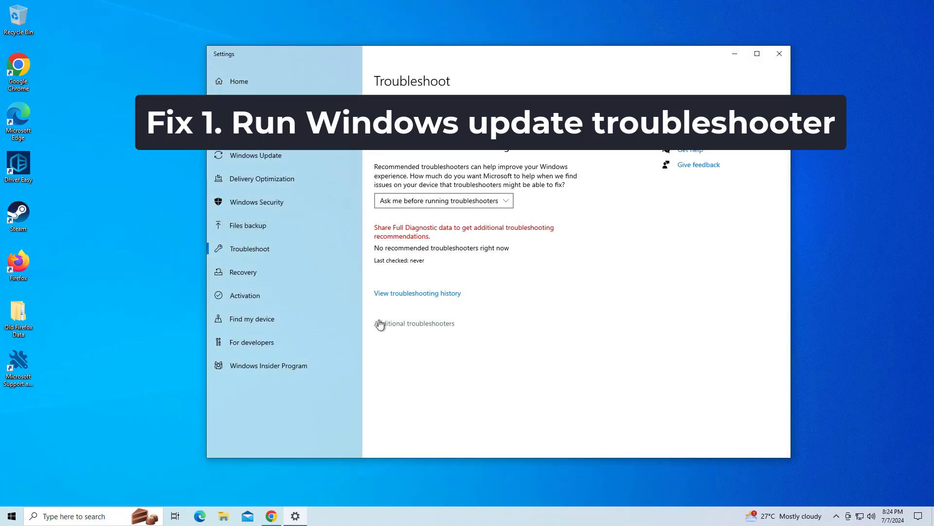
Step: Run the Windows Update troubleshooter from the Additional troubleshooters list
{"action": "left_click", "coordinate": [414, 323]}
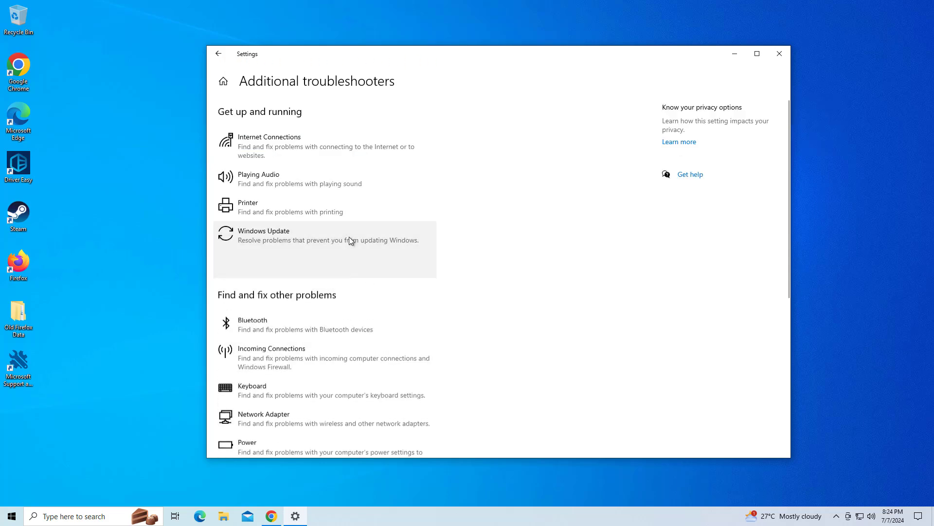
{"action": "left_click", "coordinate": [325, 235]}
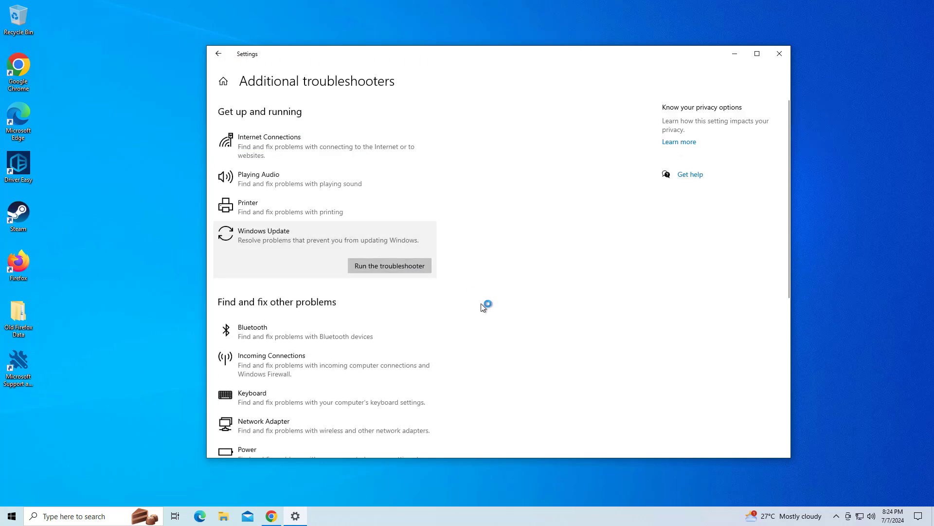
{"action": "left_click", "coordinate": [390, 264]}
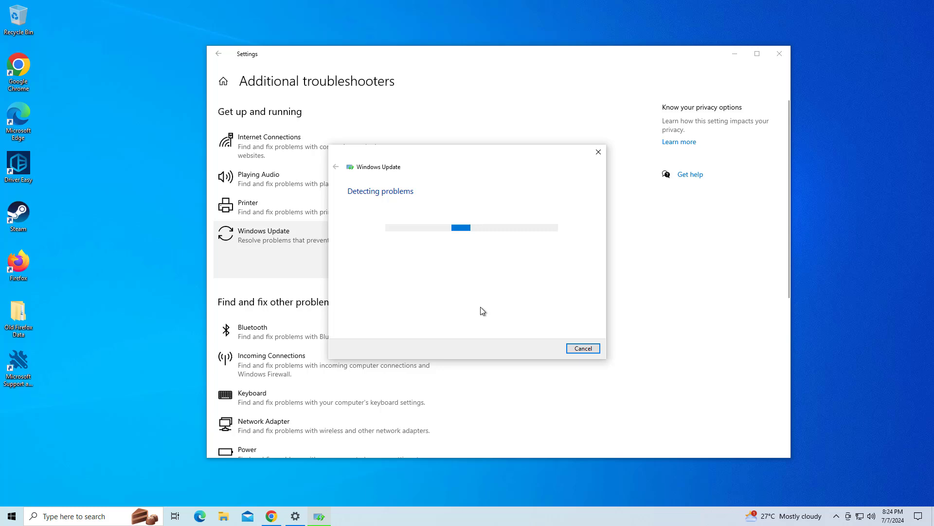
Step: Dismiss the finished troubleshooter and close the Settings window
{"action": "left_click", "coordinate": [582, 348]}
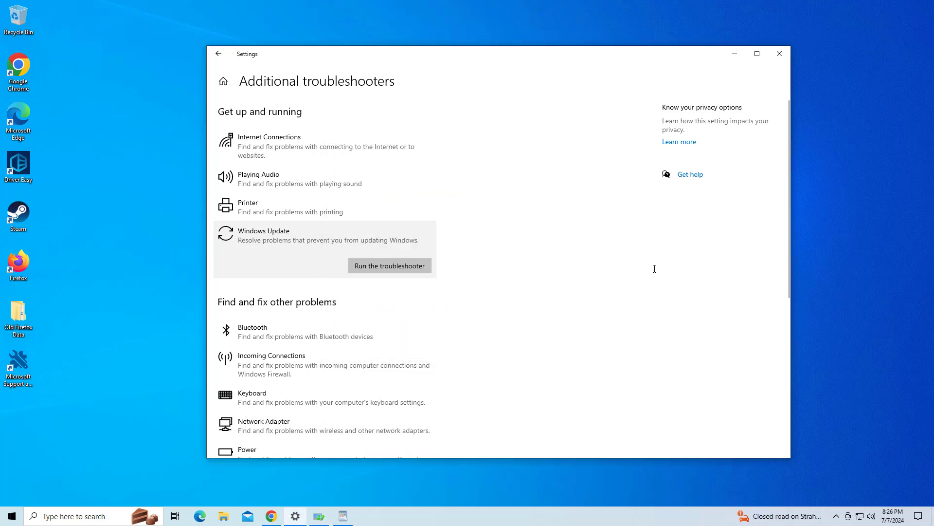
{"action": "mouse_move", "coordinate": [406, 403]}
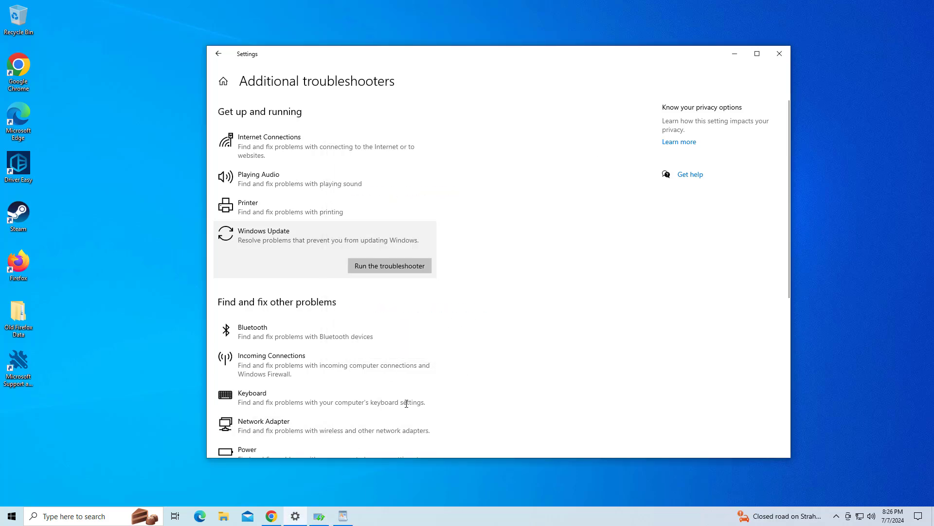
{"action": "left_click", "coordinate": [389, 264]}
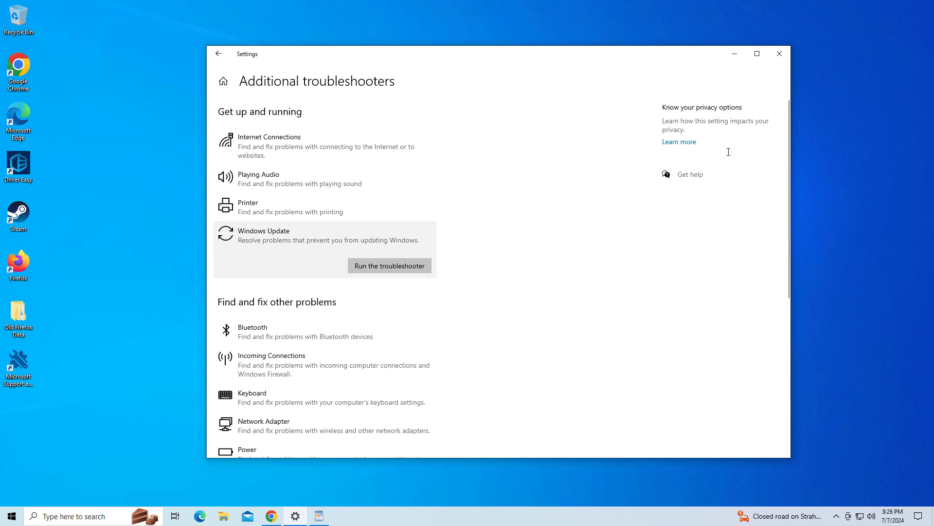
{"action": "left_click", "coordinate": [779, 54]}
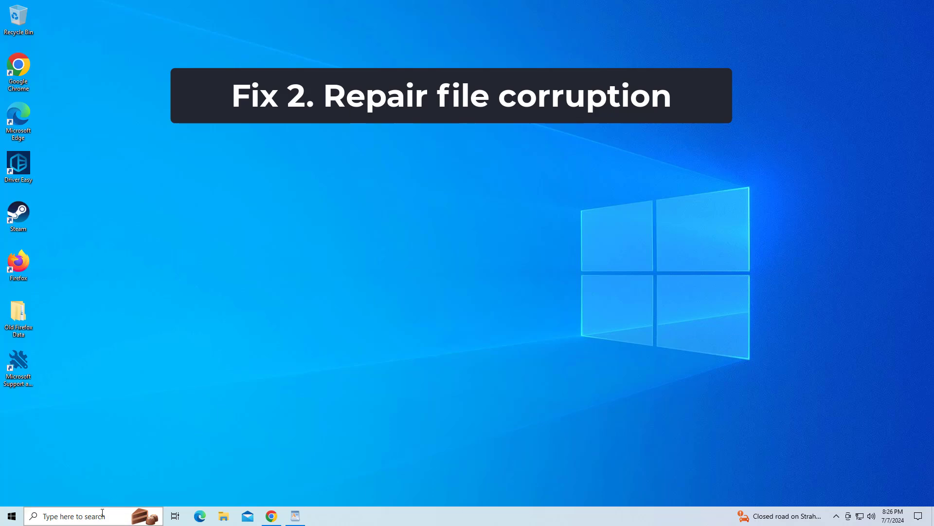
{"action": "left_click", "coordinate": [72, 516]}
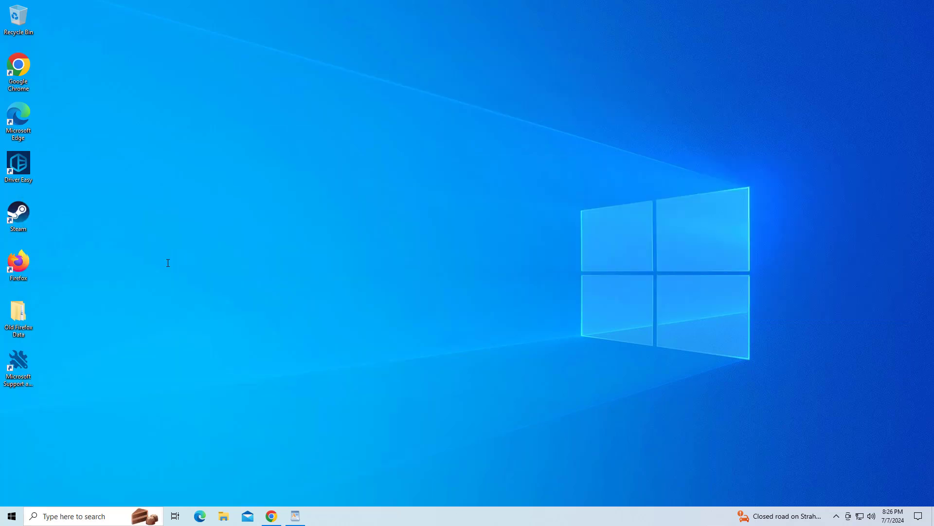
{"action": "mouse_move", "coordinate": [398, 325]}
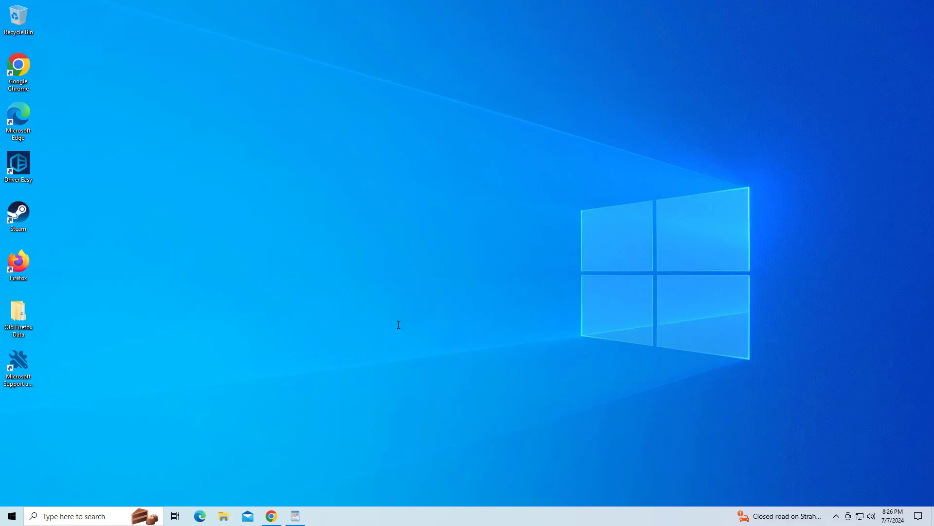
Step: Start an sfc /scannow system file check in an administrator Command Prompt
{"action": "left_click", "coordinate": [318, 516]}
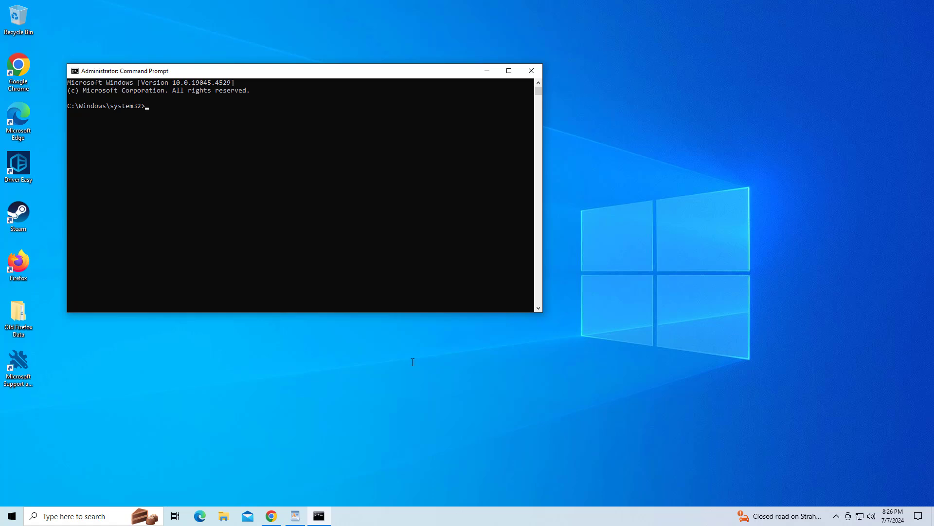
{"action": "type", "text": "sfc"}
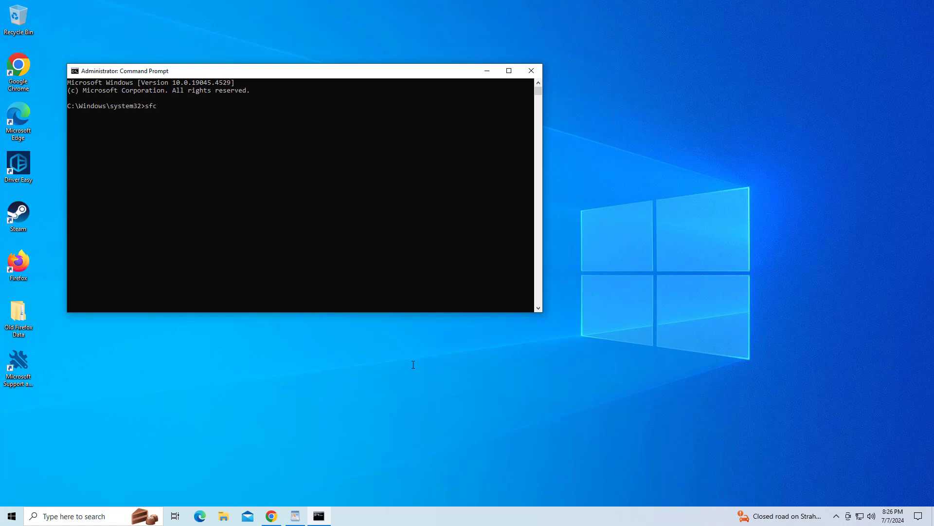
{"action": "type", "text": "/scannow"}
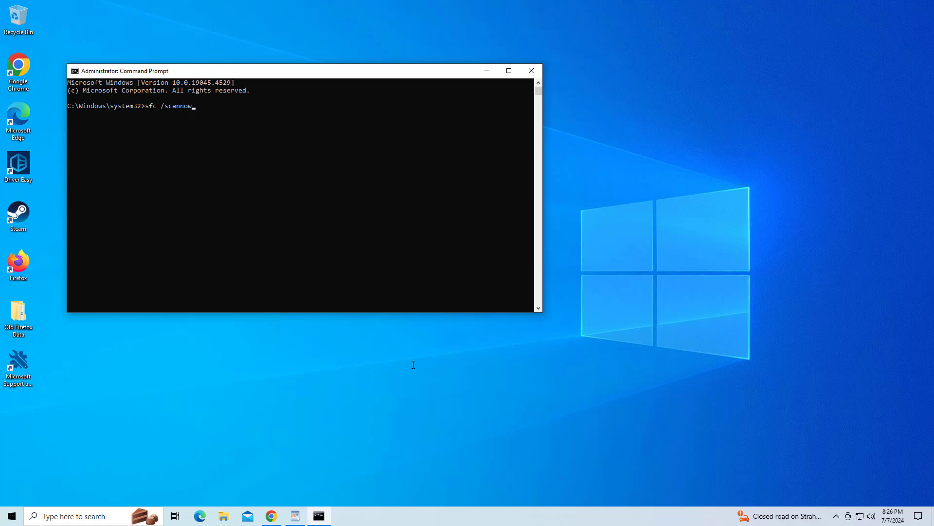
{"action": "key", "text": "Return"}
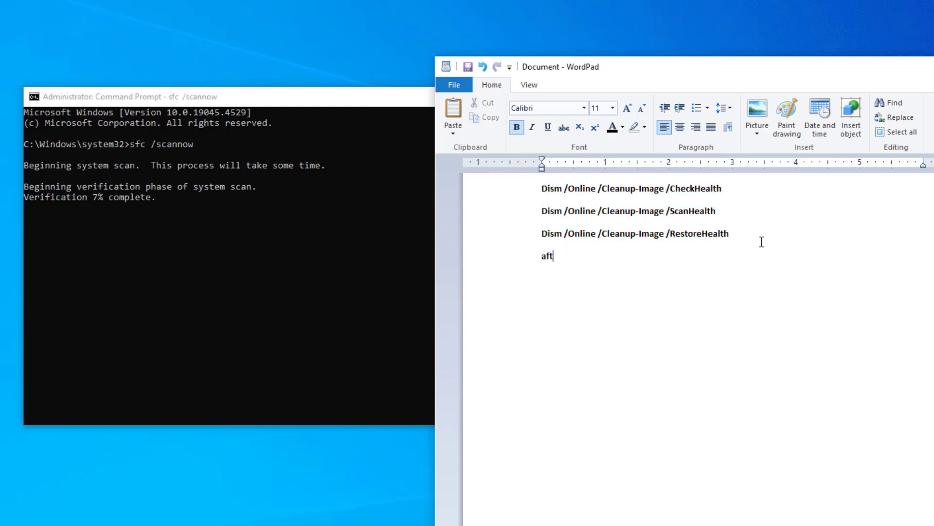
Step: Add the note 'after entering each command restart your computer' below the Dism commands in WordPad
{"action": "type", "text": "er ente"}
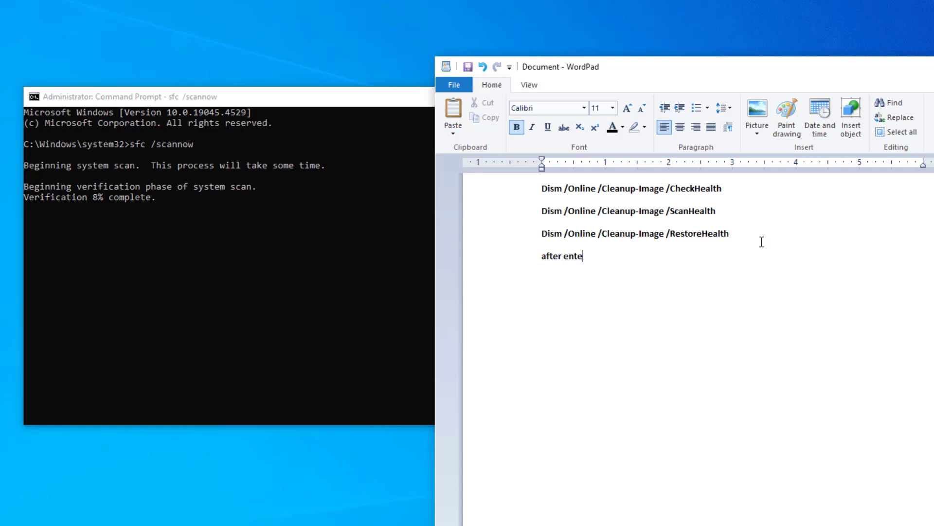
{"action": "type", "text": "ring e"}
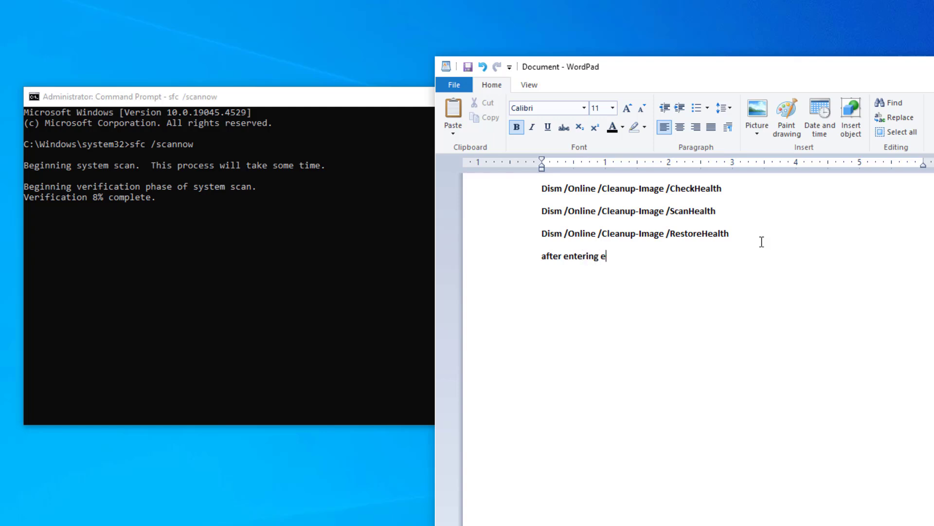
{"action": "type", "text": "ach command"}
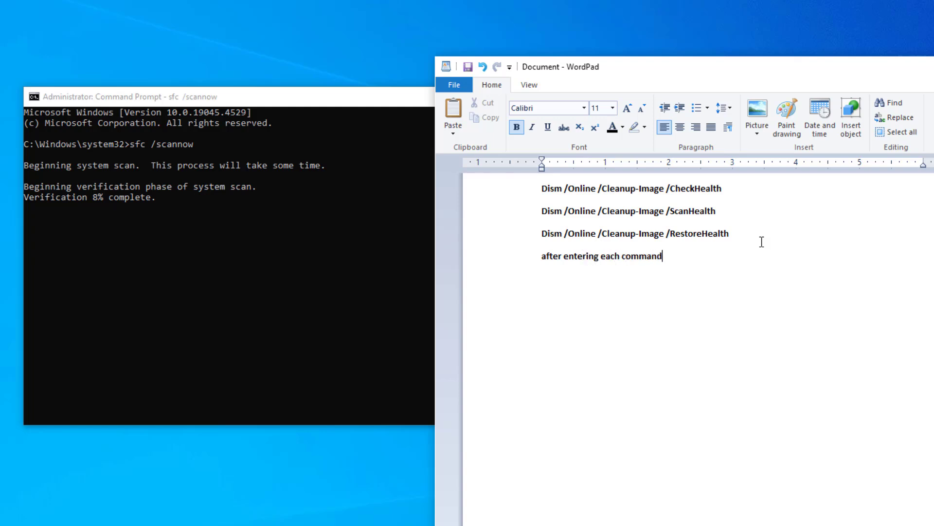
{"action": "type", "text": "restart"}
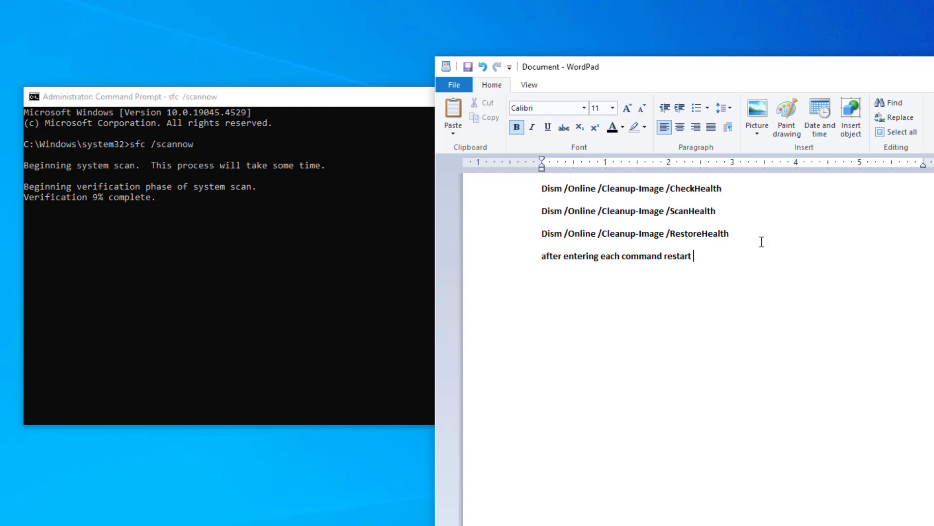
{"action": "type", "text": "your com"}
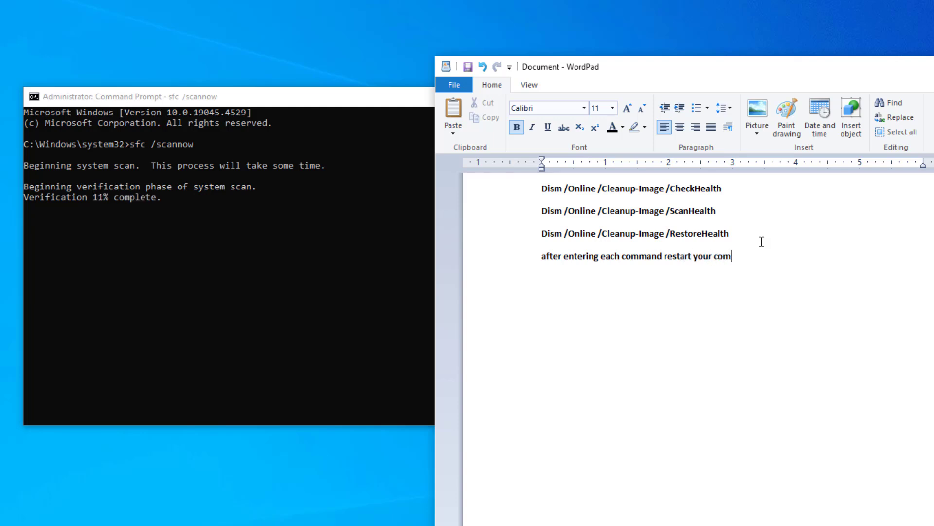
{"action": "type", "text": "puter"}
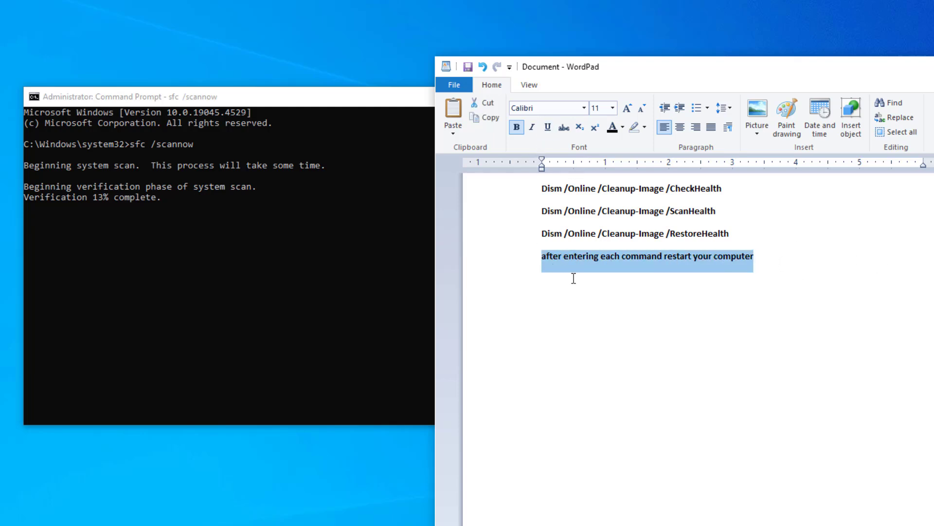
{"action": "left_click", "coordinate": [547, 127]}
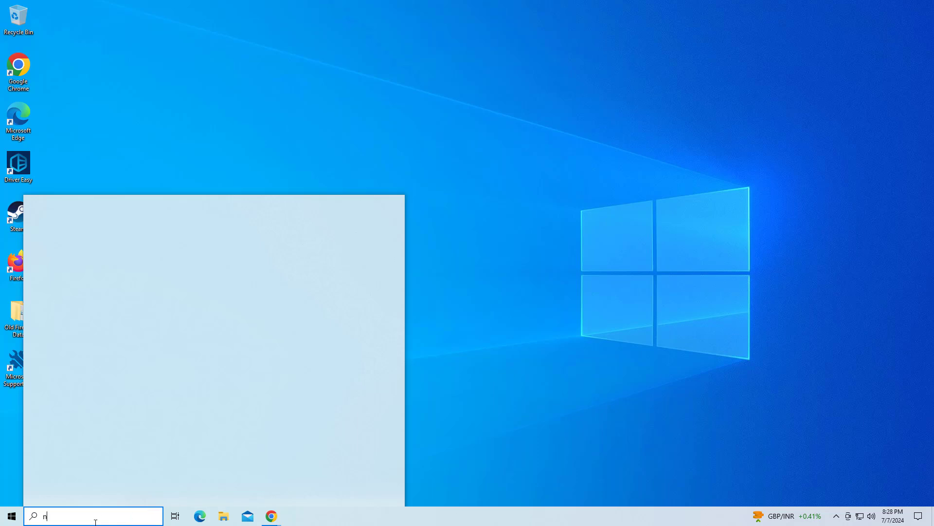
Step: Search for notepad from the taskbar and launch Notepad
{"action": "type", "text": "otepad"}
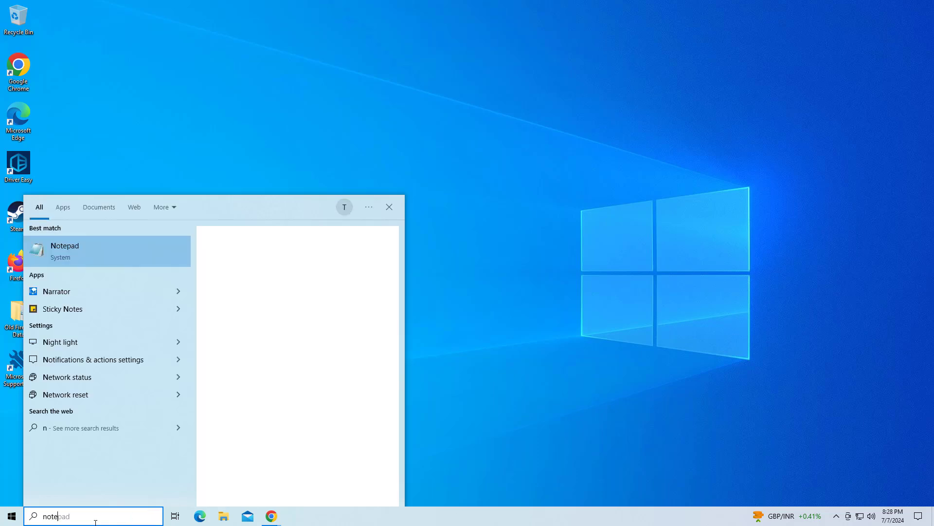
{"action": "key", "text": "Backspace"}
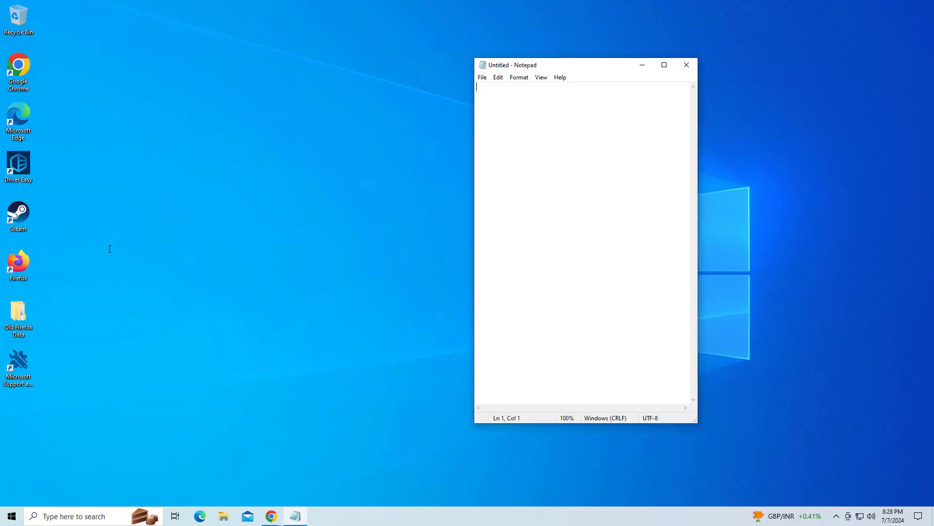
{"action": "mouse_move", "coordinate": [559, 146]}
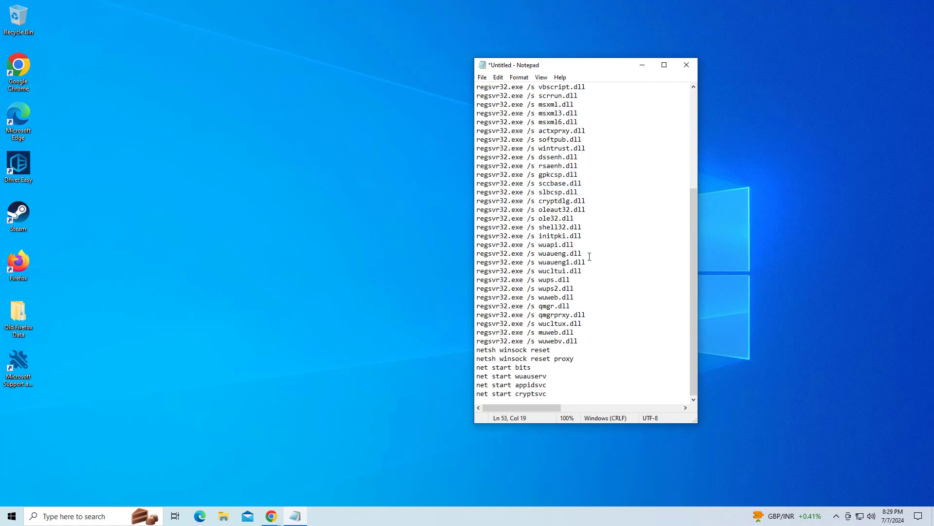
Step: Review the pasted reset-commands script in Notepad and go to the File menu to save it
{"action": "scroll", "scroll_direction": "up", "scroll_amount": 3}
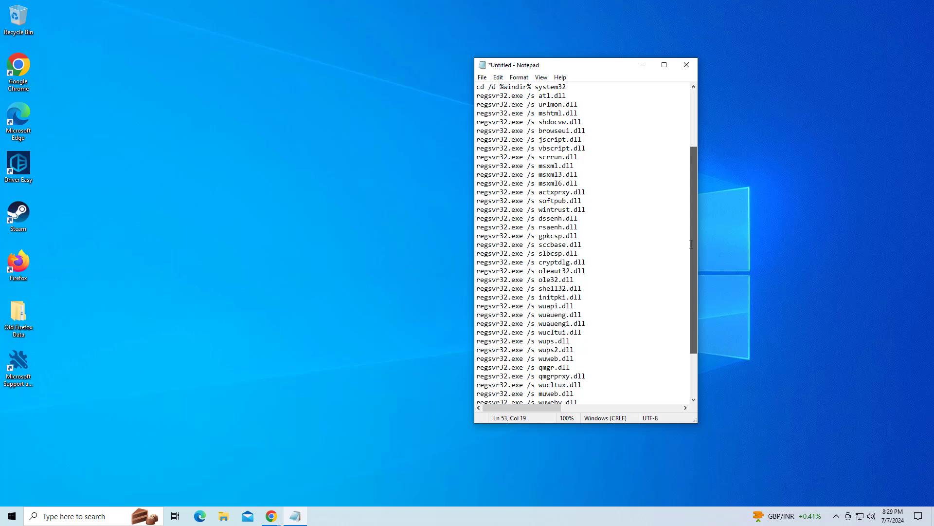
{"action": "left_click", "coordinate": [482, 77]}
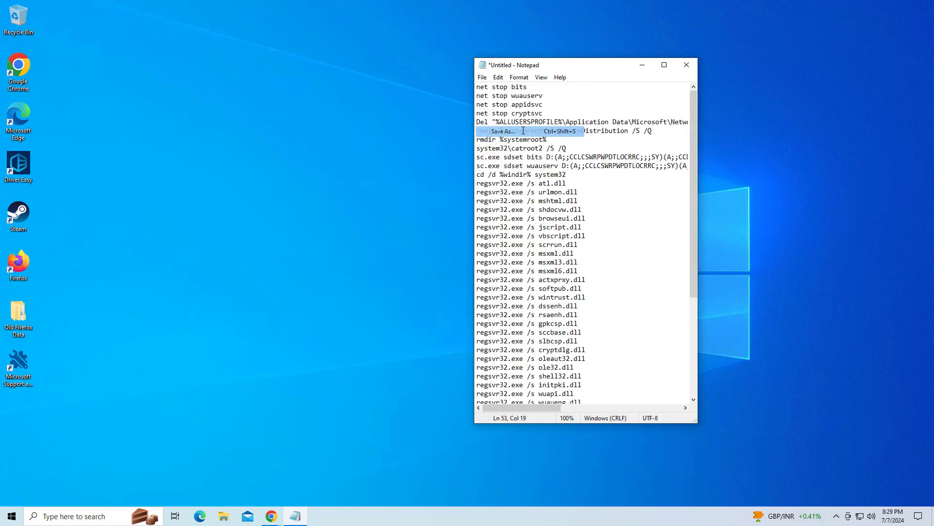
Step: Save the script on the Desktop as 'reset windows components.bat' with type All Files
{"action": "left_click", "coordinate": [503, 130]}
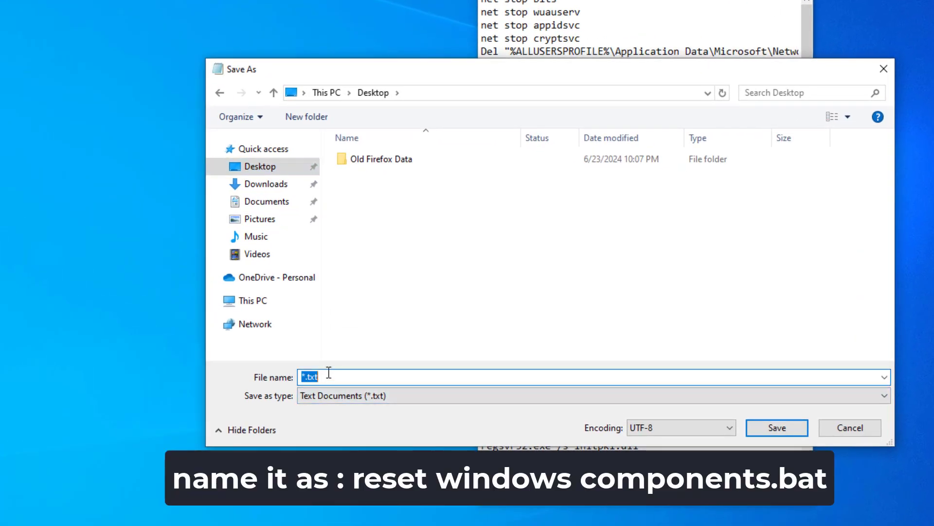
{"action": "type", "text": "rea"}
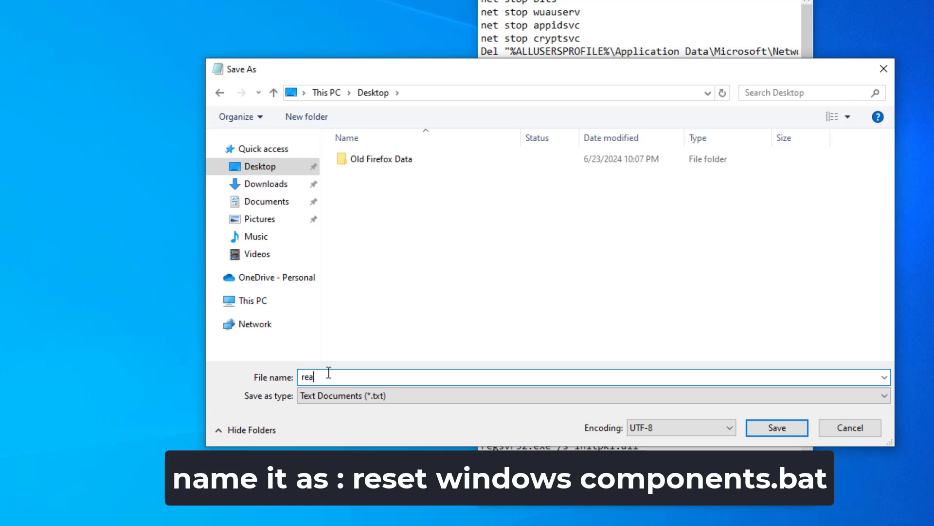
{"action": "type", "text": "e"}
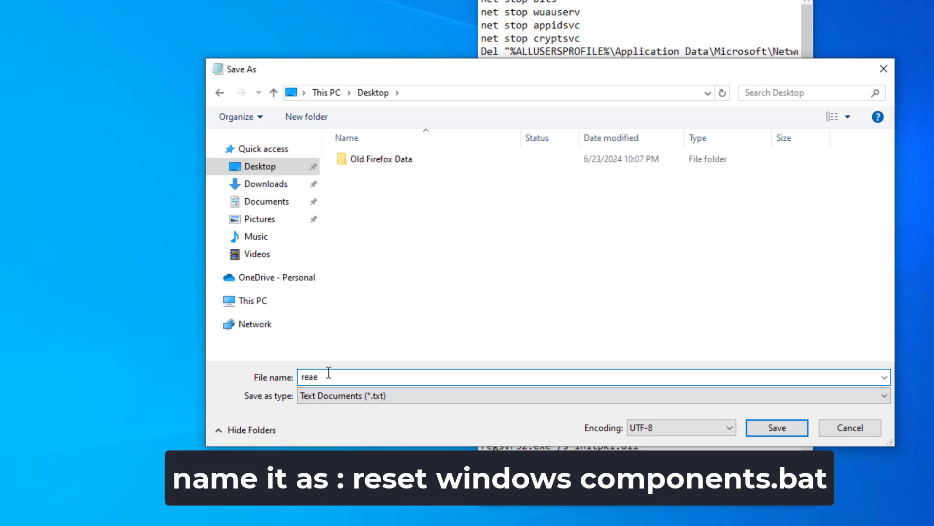
{"action": "key", "text": "Backspace"}
{"action": "type", "text": "set windows componen"}
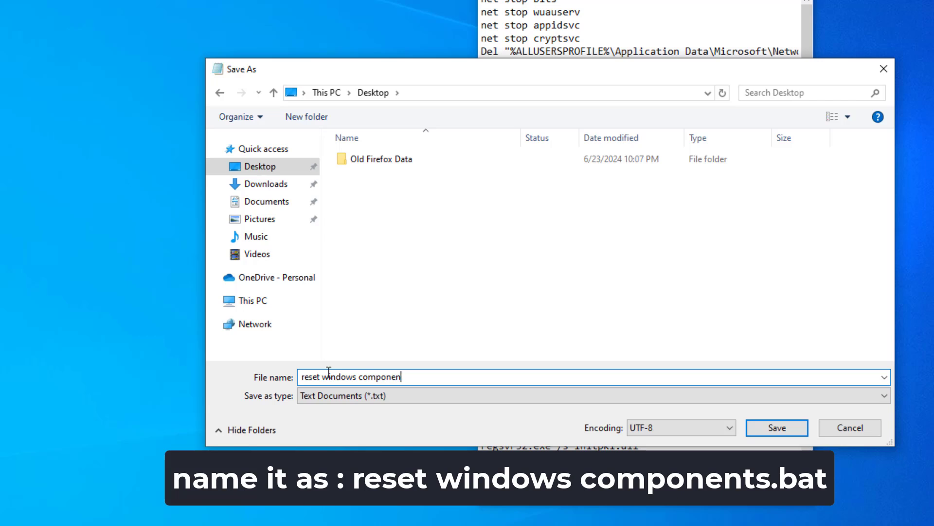
{"action": "type", "text": ".bat"}
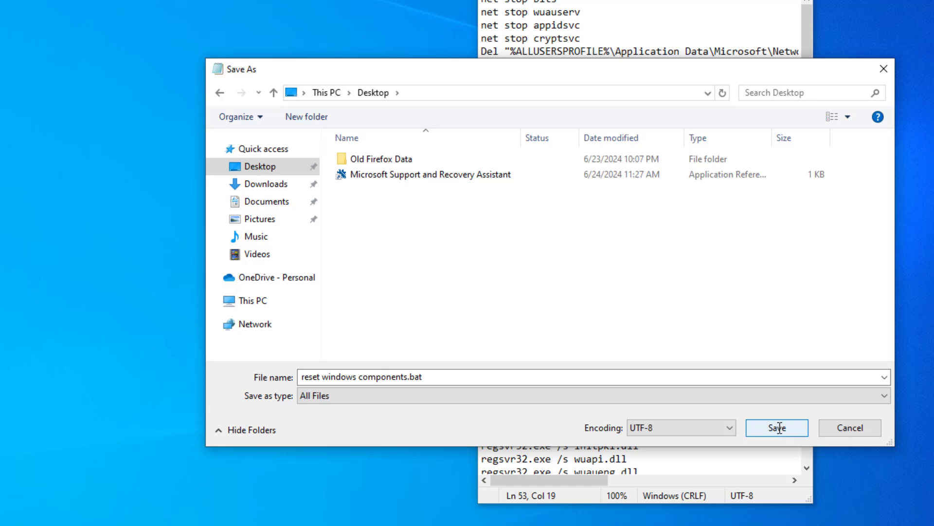
{"action": "left_click", "coordinate": [776, 427]}
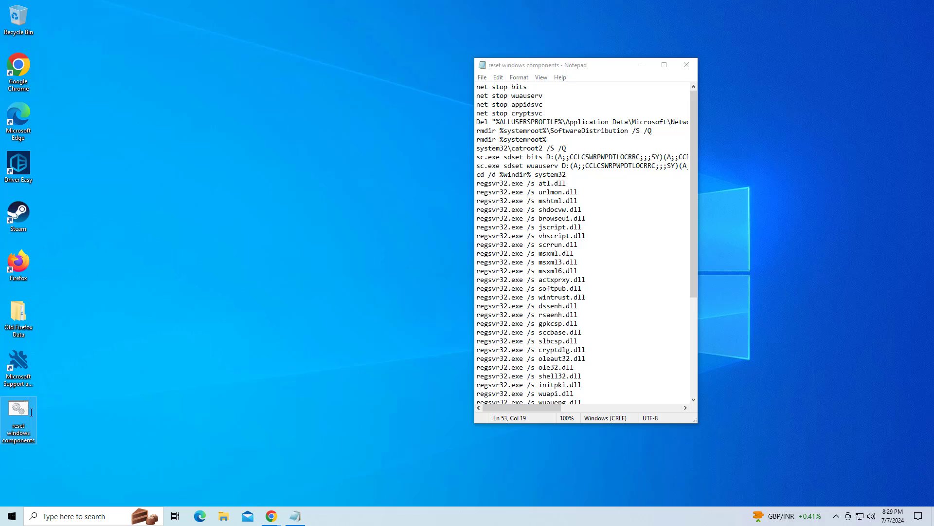
Step: Run 'reset windows components.bat' as administrator, approving the UAC prompt, and let it finish
{"action": "right_click", "coordinate": [18, 418]}
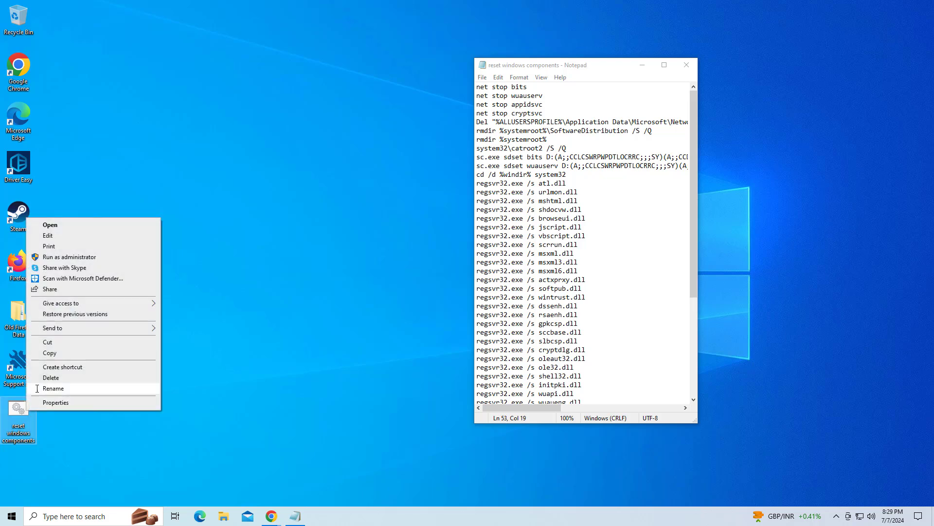
{"action": "mouse_move", "coordinate": [69, 256]}
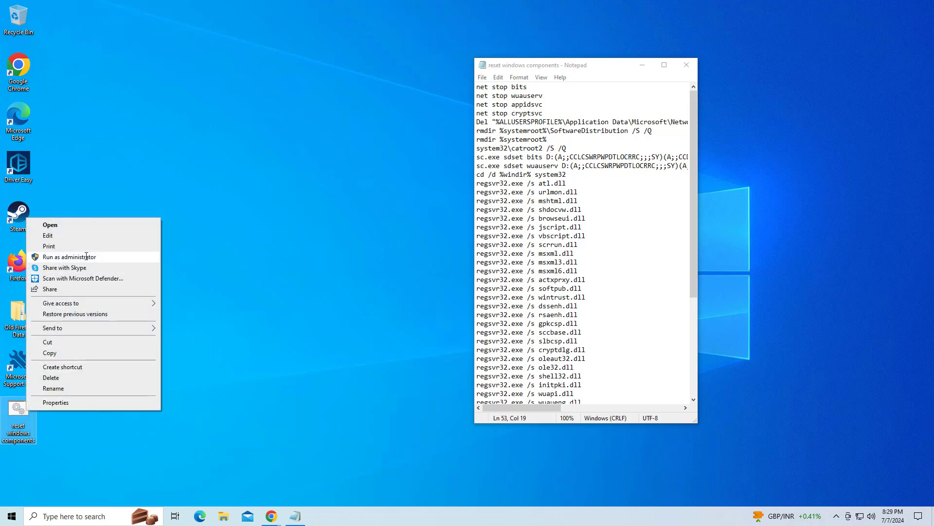
{"action": "left_click", "coordinate": [70, 256]}
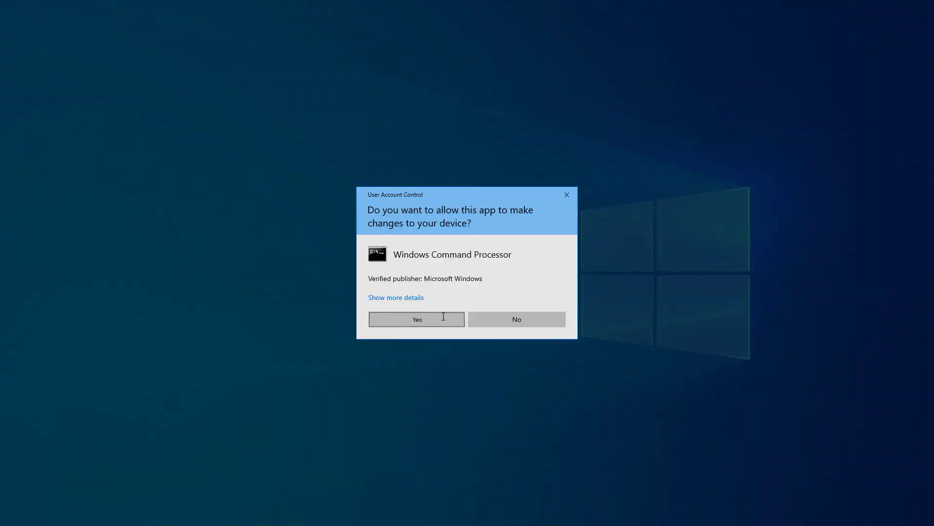
{"action": "left_click", "coordinate": [416, 320]}
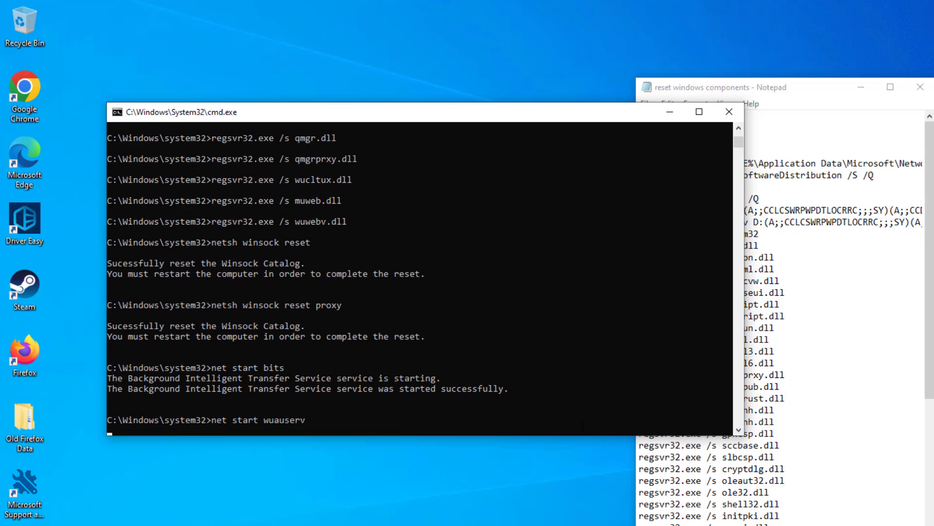
{"action": "key", "text": "Return"}
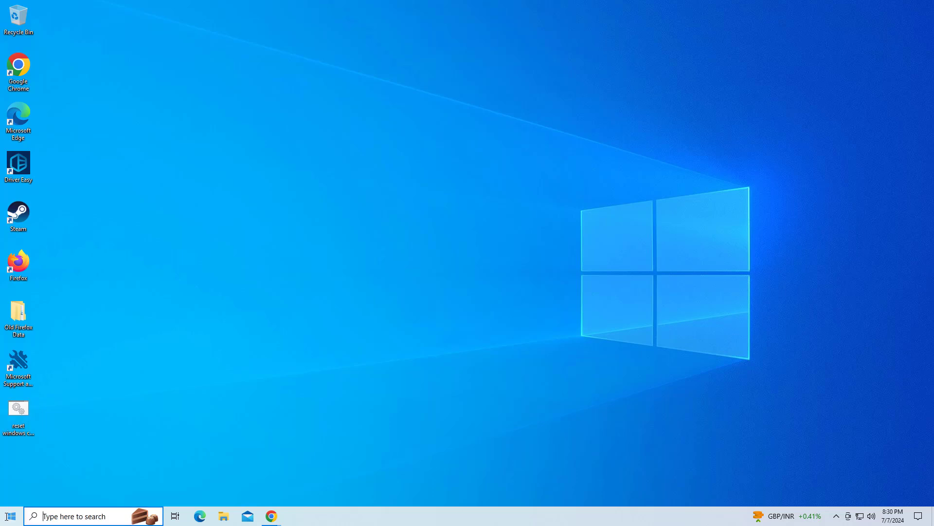
{"action": "left_click", "coordinate": [9, 516]}
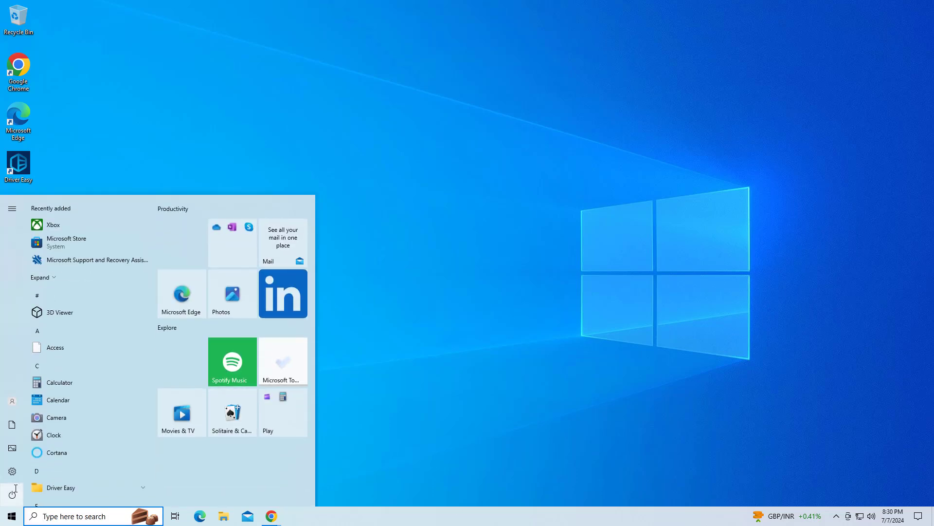
{"action": "left_click", "coordinate": [12, 495]}
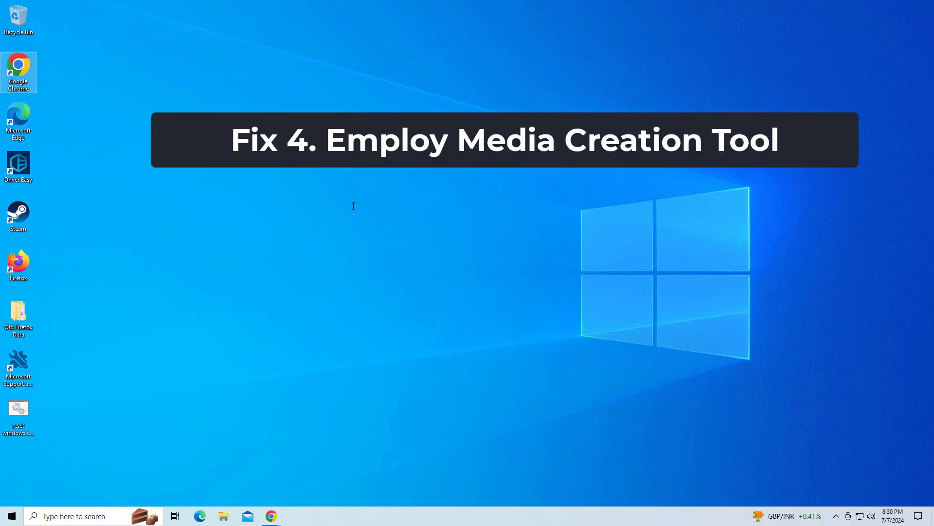
Step: Launch Chrome and enter 'media creation tool for windows 10' in the Google search box
{"action": "left_click", "coordinate": [271, 516]}
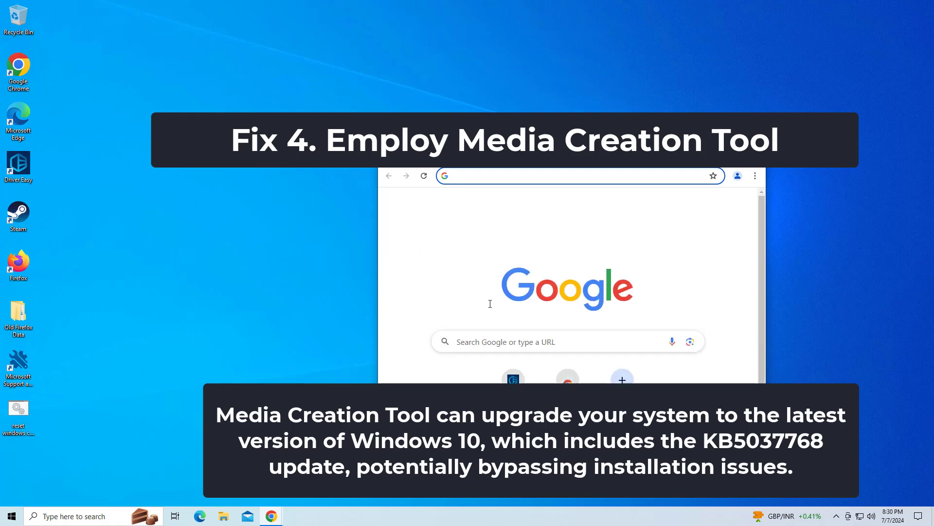
{"action": "type", "text": "med"}
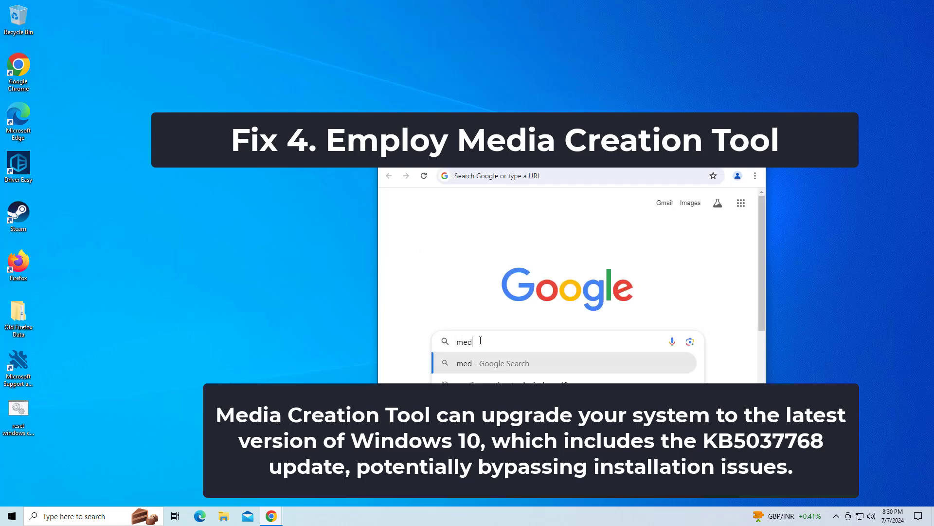
{"action": "type", "text": "ia"}
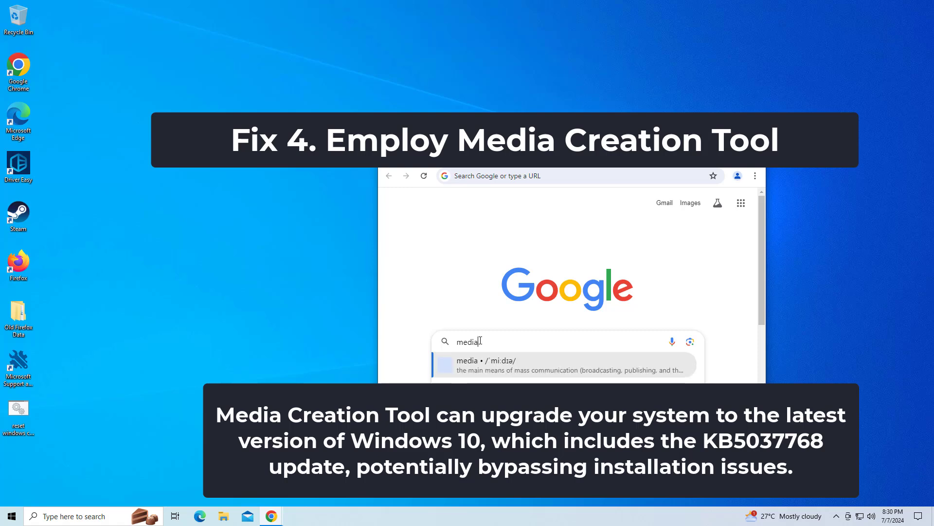
{"action": "type", "text": "cr"}
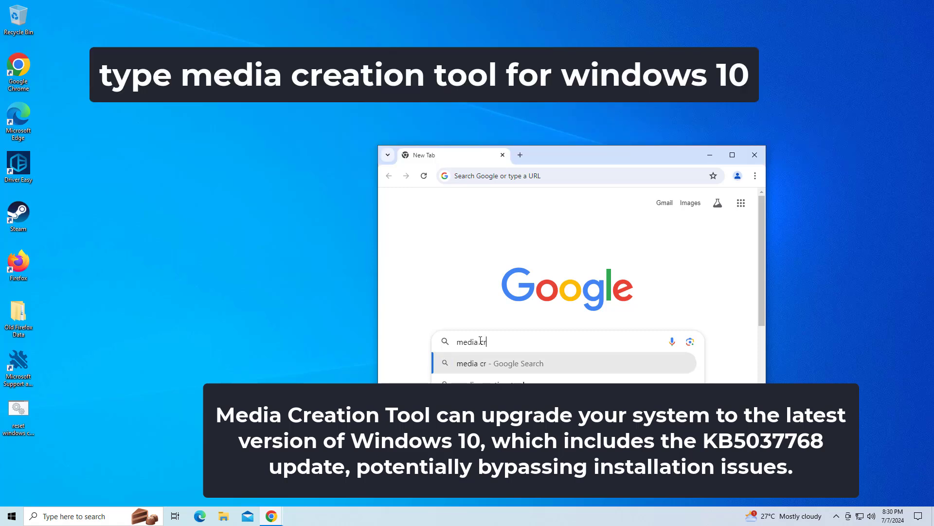
{"action": "type", "text": "eation tool"}
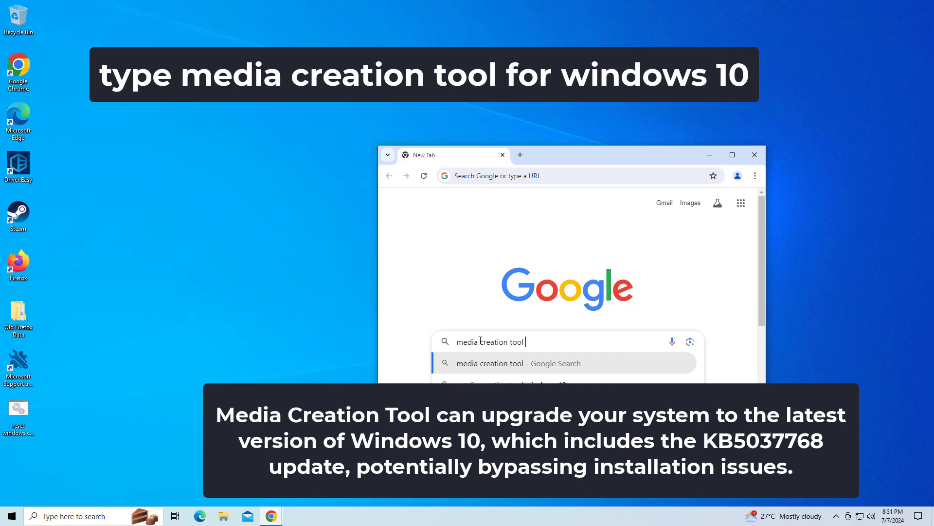
{"action": "type", "text": "for windows 10"}
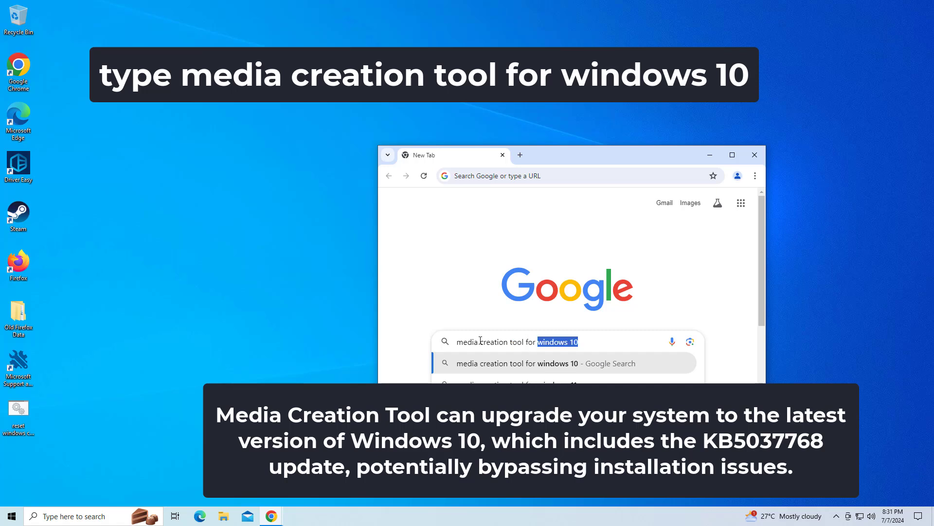